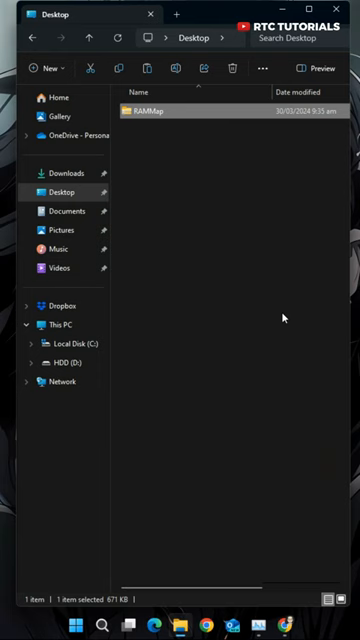
Step: Run RAMMap.exe as administrator and empty the standby list, dropping cached memory to 133 MB
right_click(150, 140)
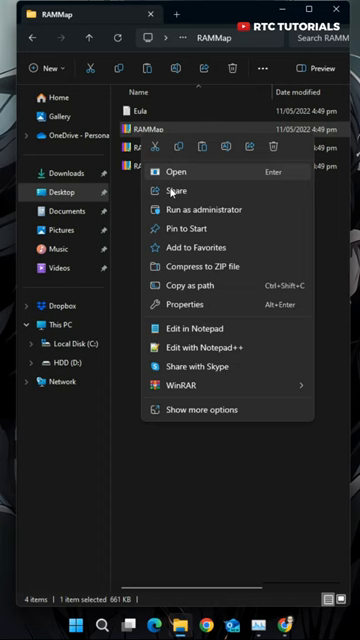
click(164, 172)
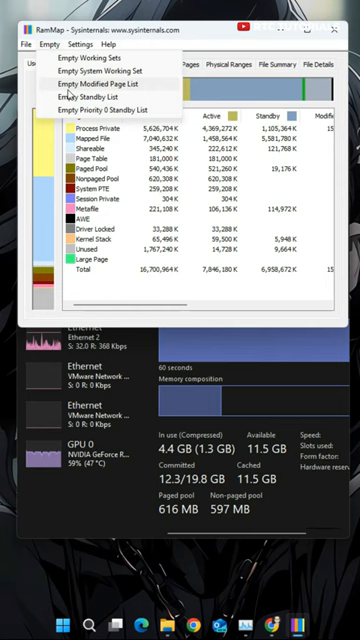
click(92, 82)
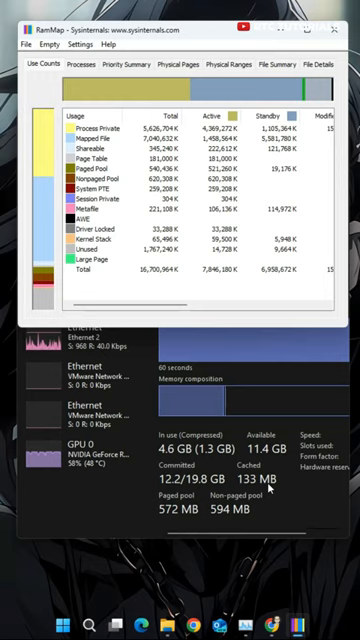